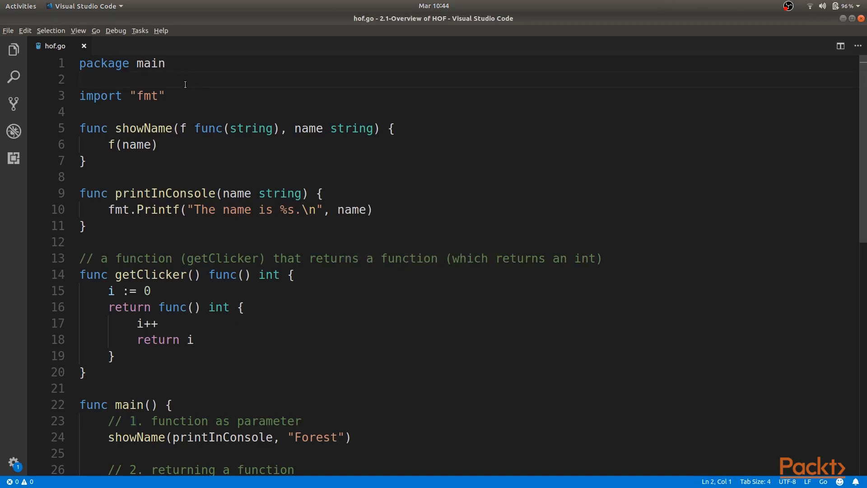
{"action": "mouse_move", "coordinate": [102, 156]}
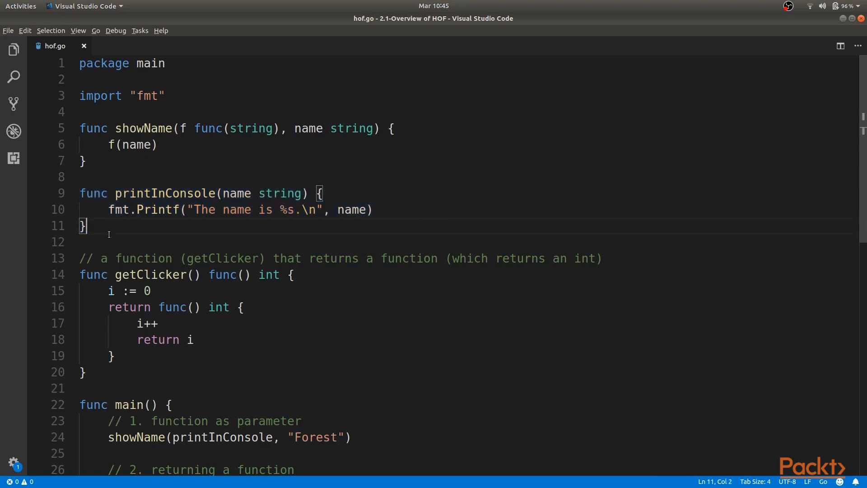
- Scroll down to main in hof.go and select the "Forest" name argument
{"action": "scroll", "scroll_direction": "down", "scroll_amount": 3}
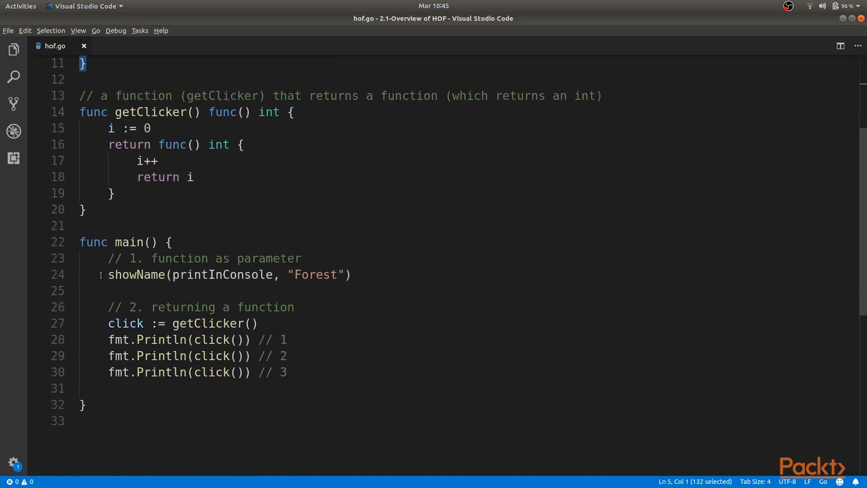
{"action": "triple_click", "coordinate": [221, 275]}
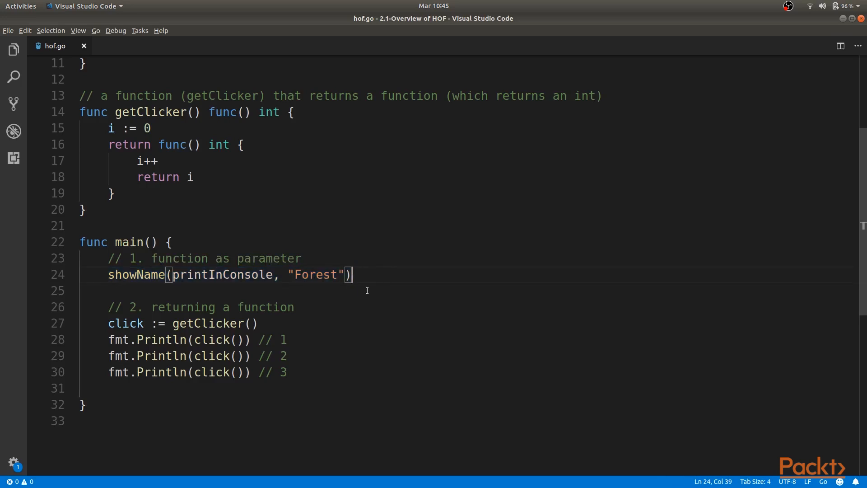
{"action": "mouse_move", "coordinate": [222, 275]}
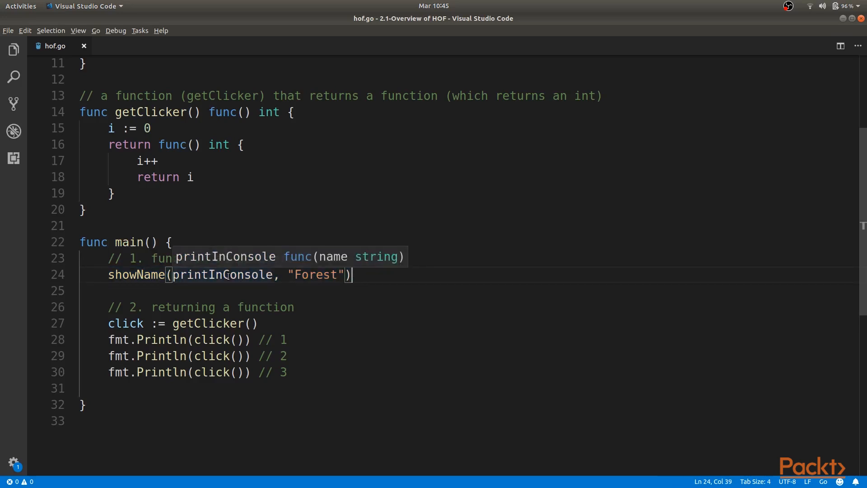
{"action": "double_click", "coordinate": [315, 275]}
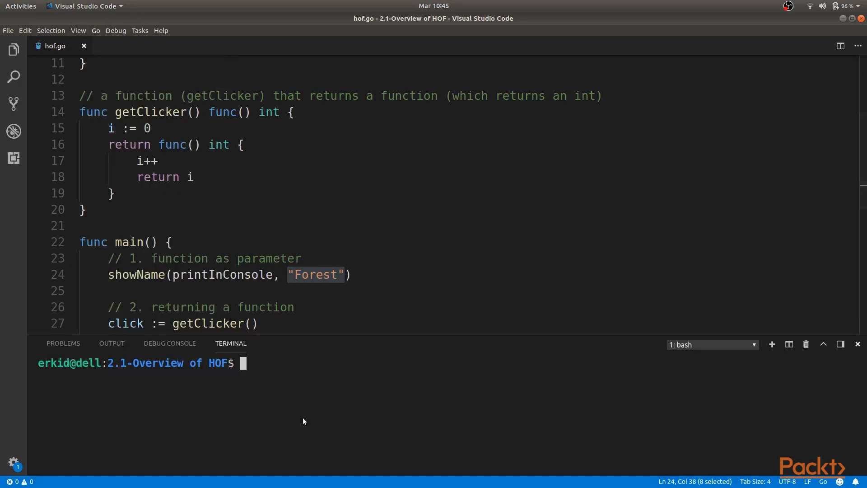
- Enter 'go run hof.go' in the terminal to run the program
{"action": "type", "text": "go"}
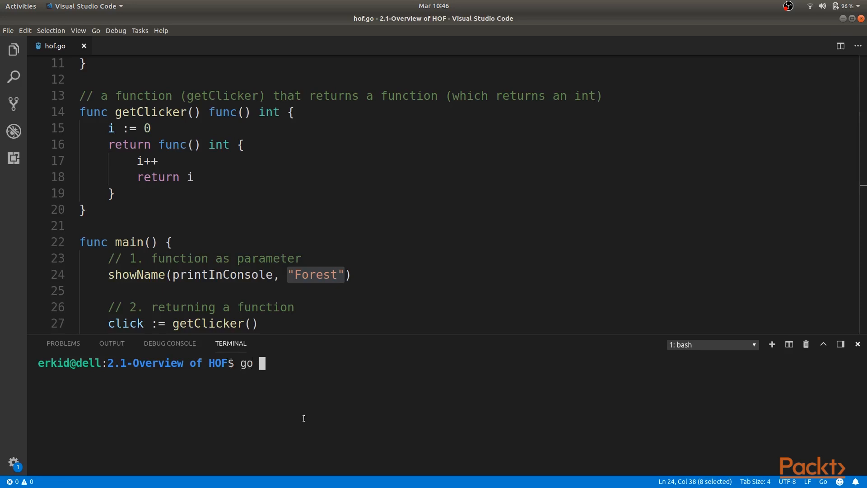
{"action": "type", "text": "run hof.go"}
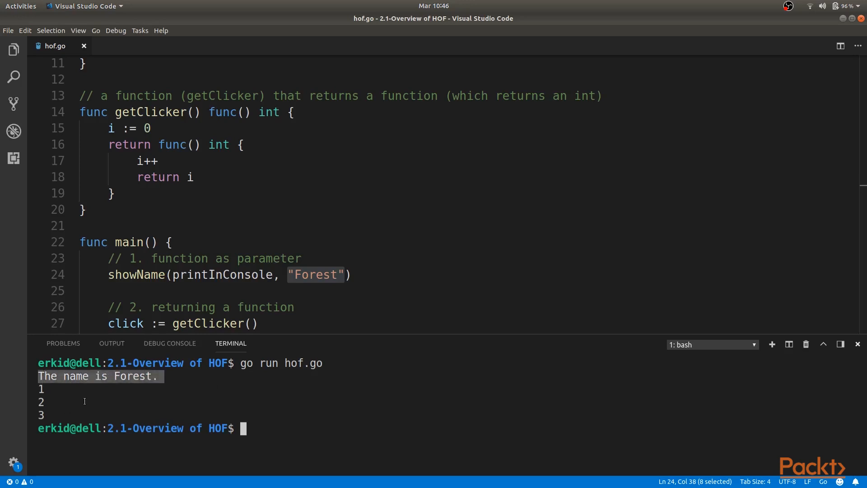
{"action": "mouse_move", "coordinate": [222, 274]}
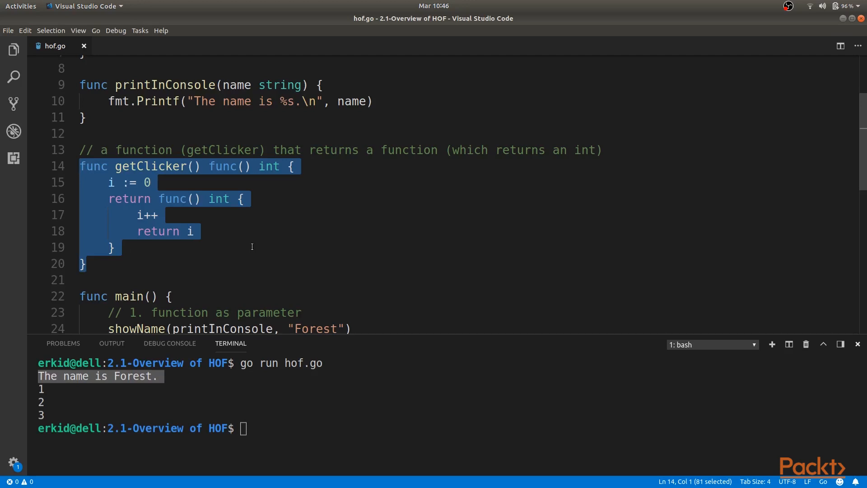
{"action": "mouse_move", "coordinate": [157, 179]}
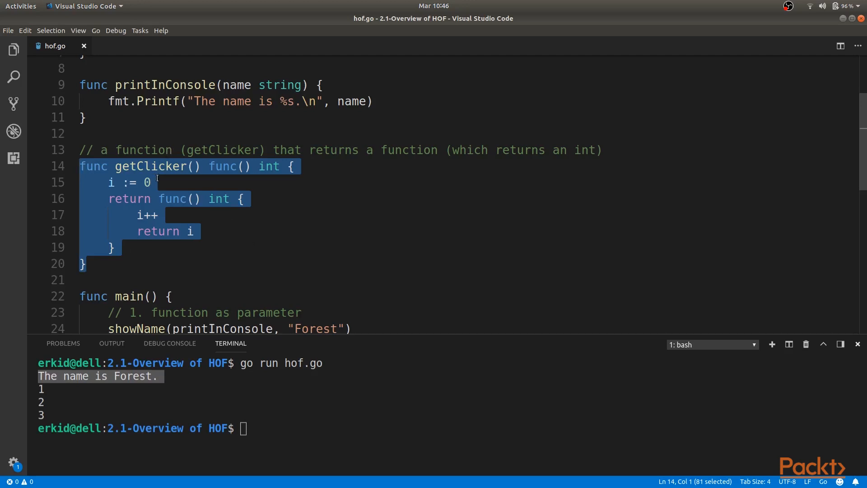
{"action": "left_click", "coordinate": [292, 166]}
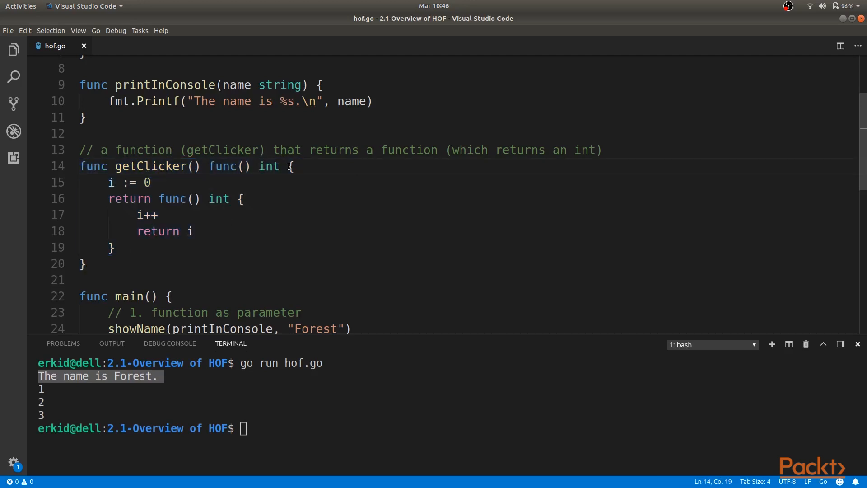
{"action": "left_click_drag", "start_coordinate": [209, 167], "coordinate": [281, 167]}
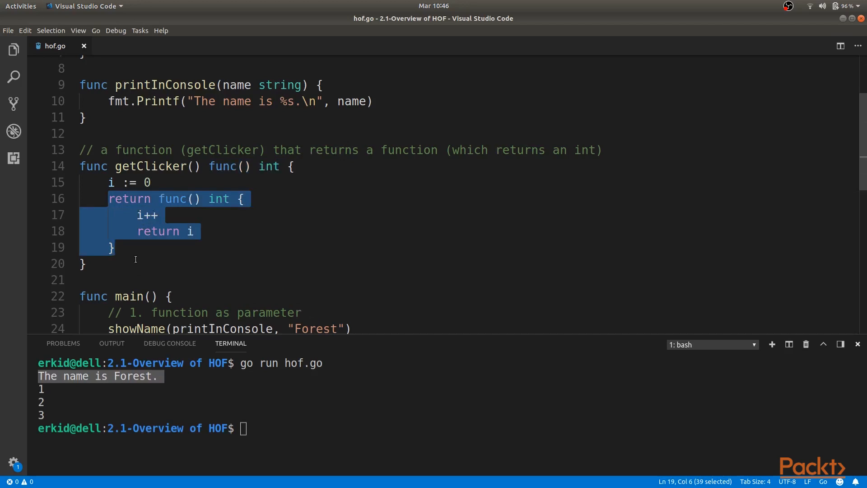
{"action": "left_click", "coordinate": [195, 231]}
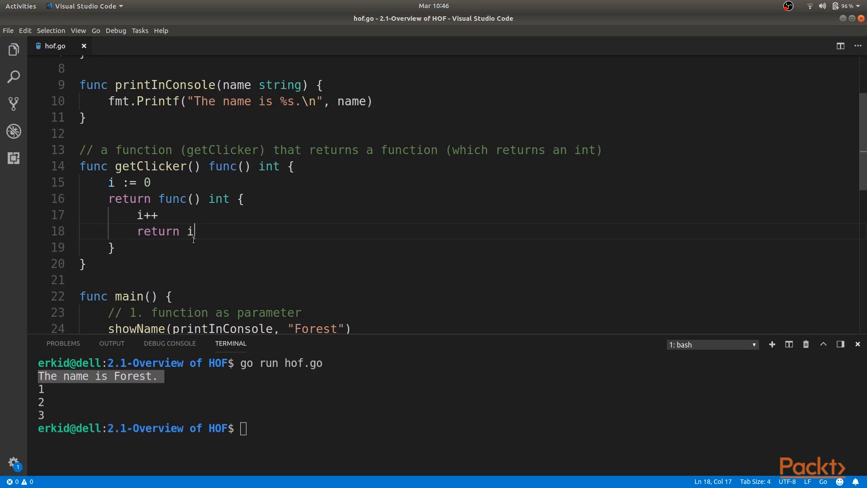
{"action": "scroll", "scroll_direction": "down", "scroll_amount": 3}
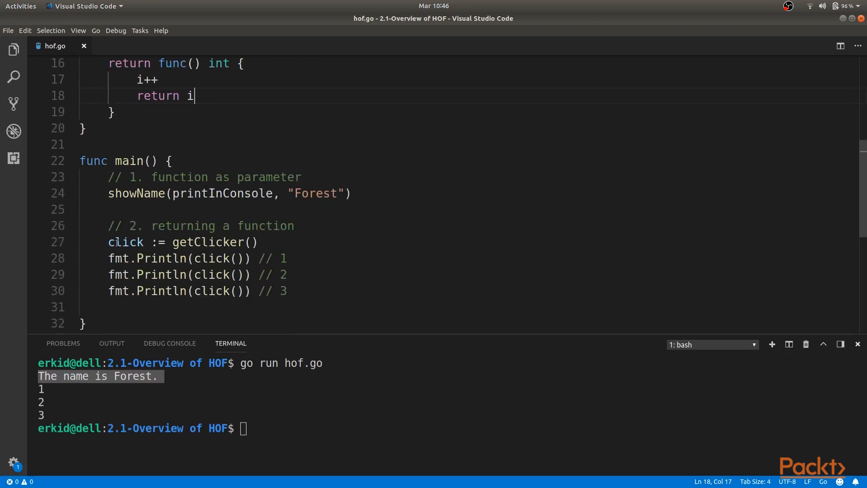
{"action": "double_click", "coordinate": [213, 241]}
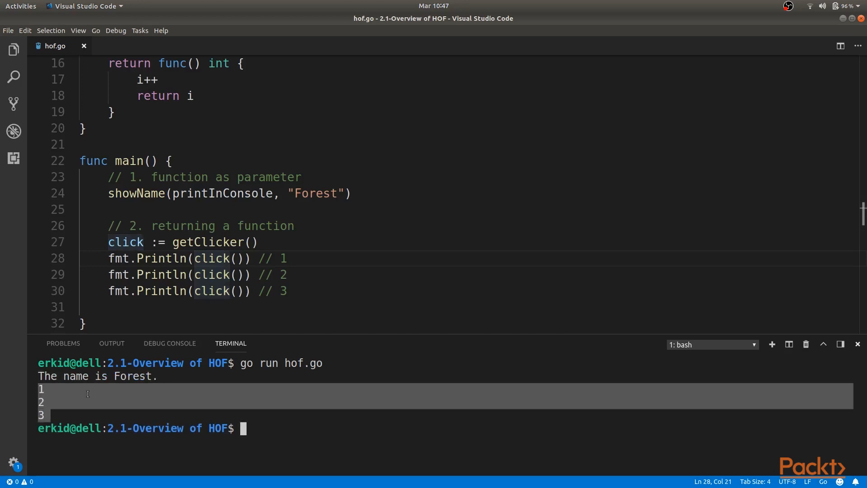
{"action": "mouse_move", "coordinate": [61, 114]}
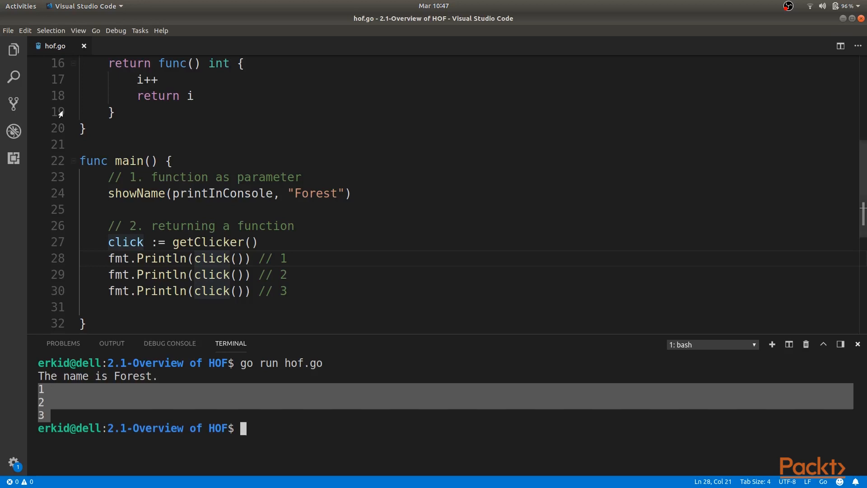